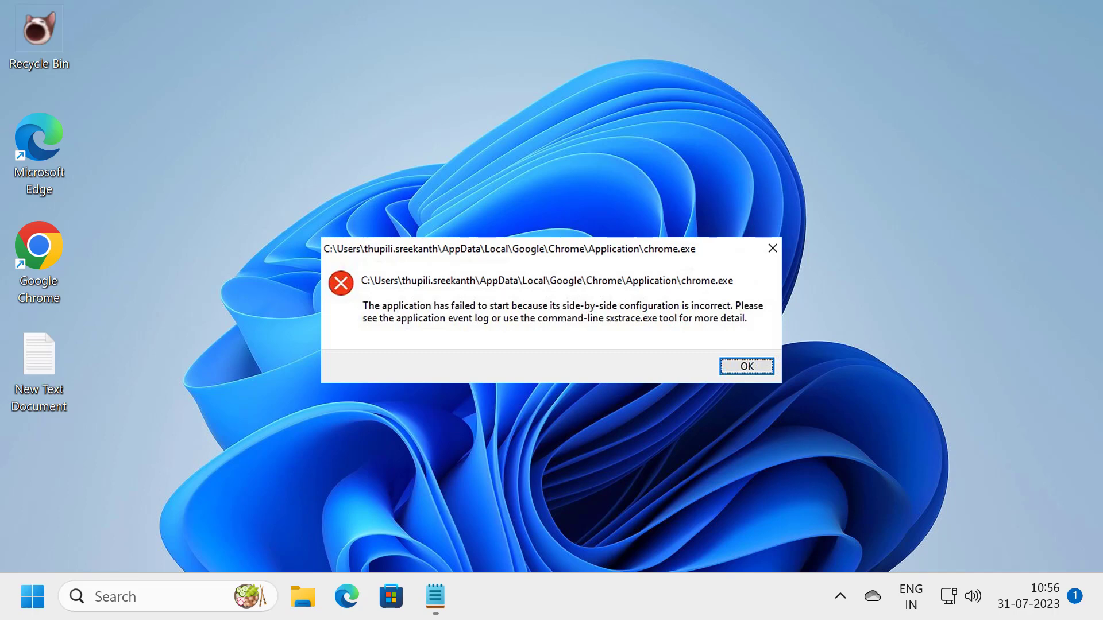
# - Dismiss the chrome.exe side-by-side configuration error with OK
pyautogui.click(745, 366)
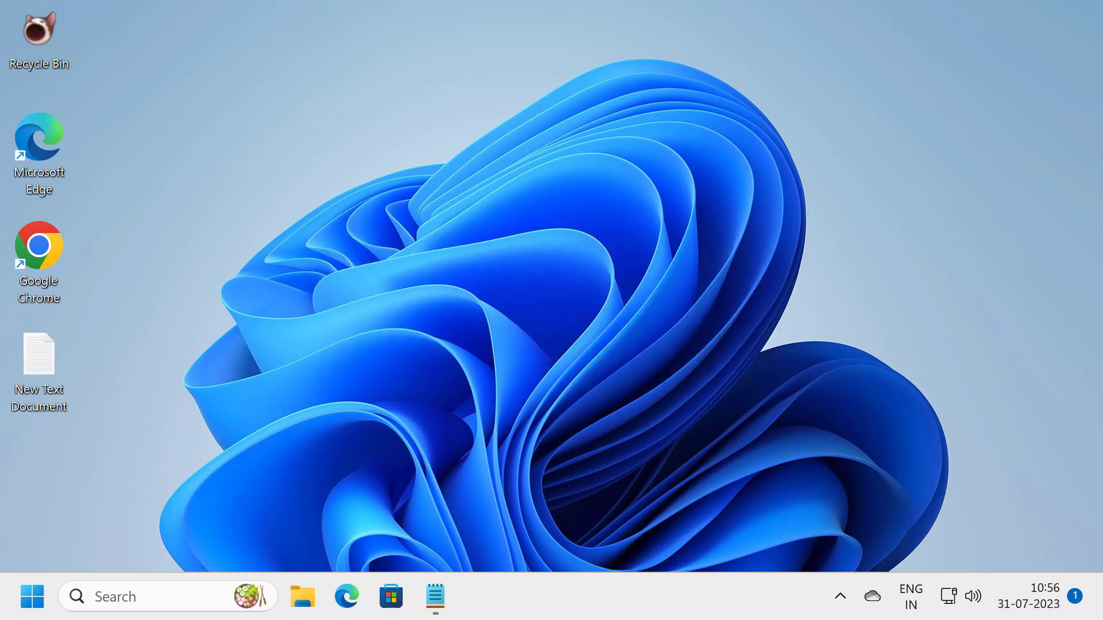
pyautogui.write('con')
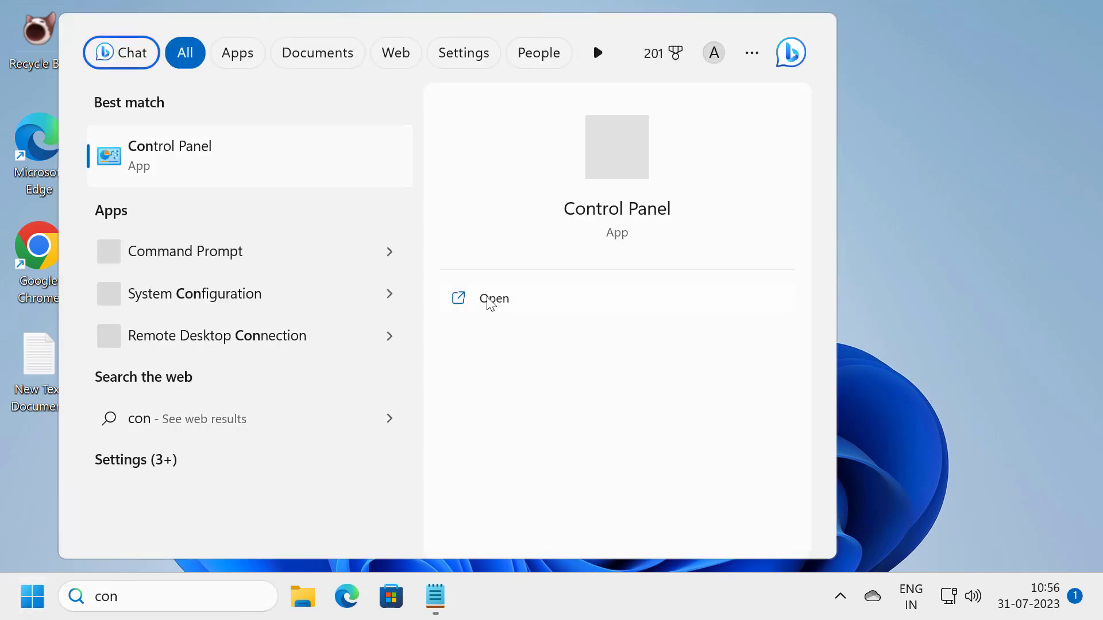
pyautogui.click(492, 299)
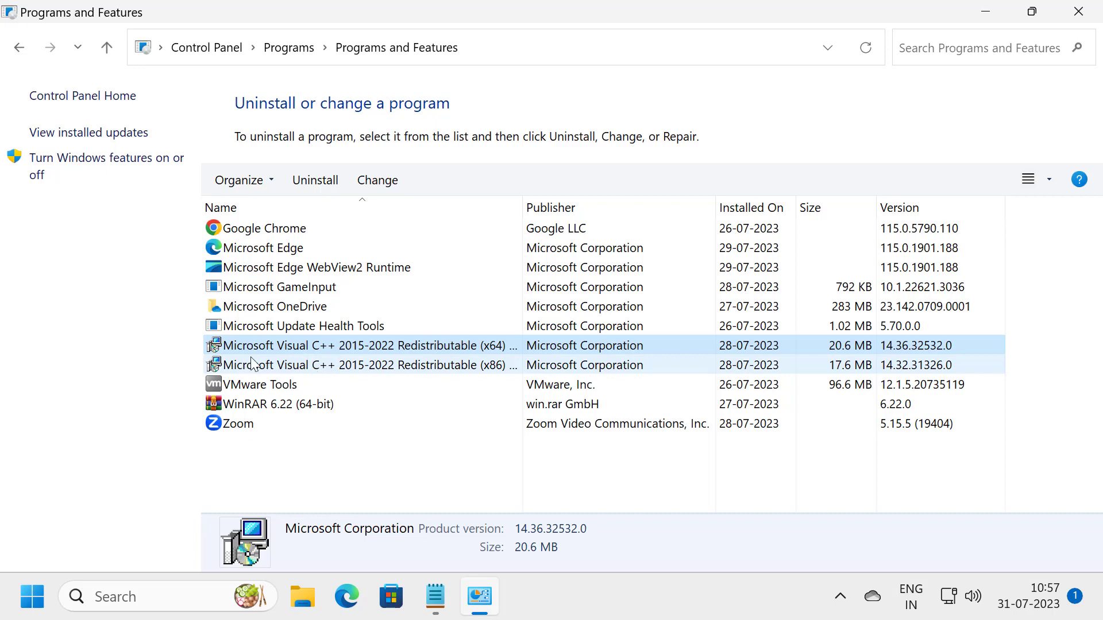
pyautogui.moveTo(344, 354)
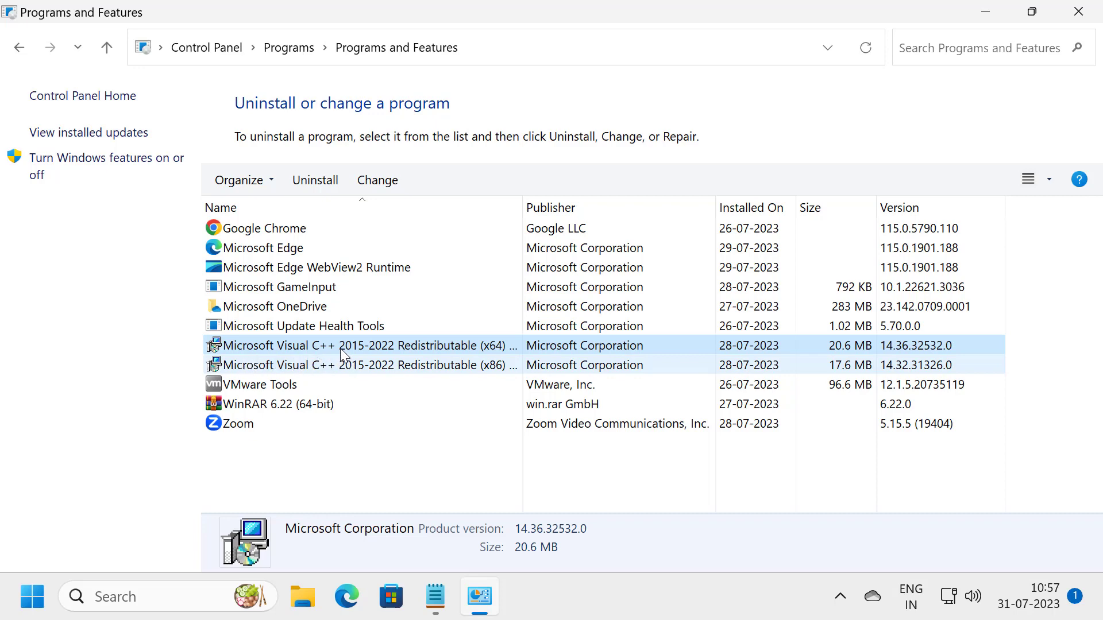
pyautogui.rightClick(352, 346)
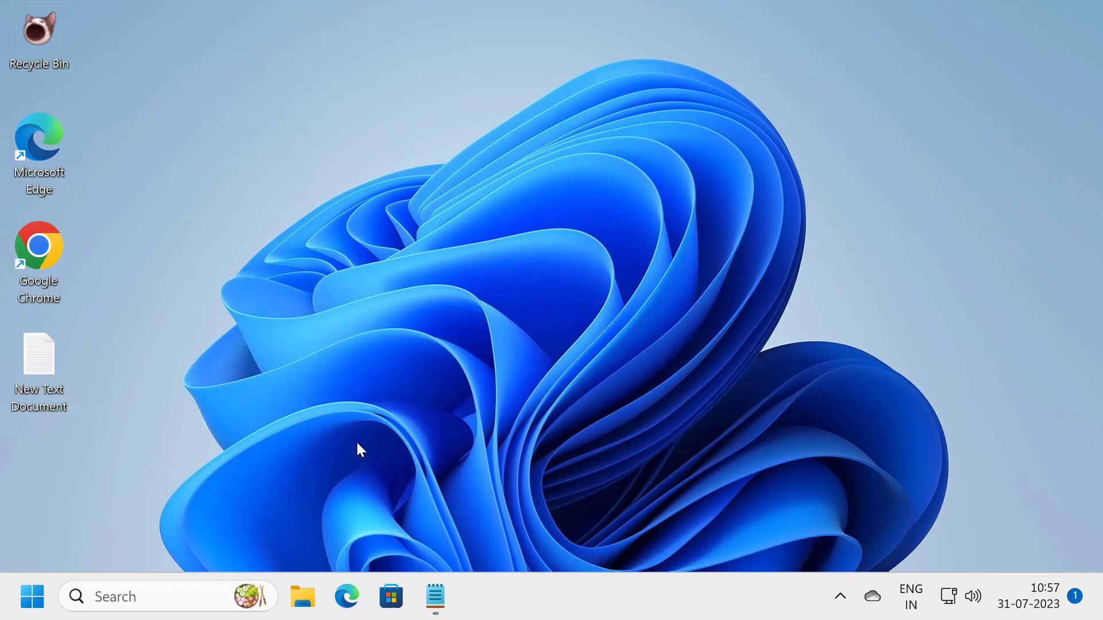
pyautogui.moveTo(39, 264)
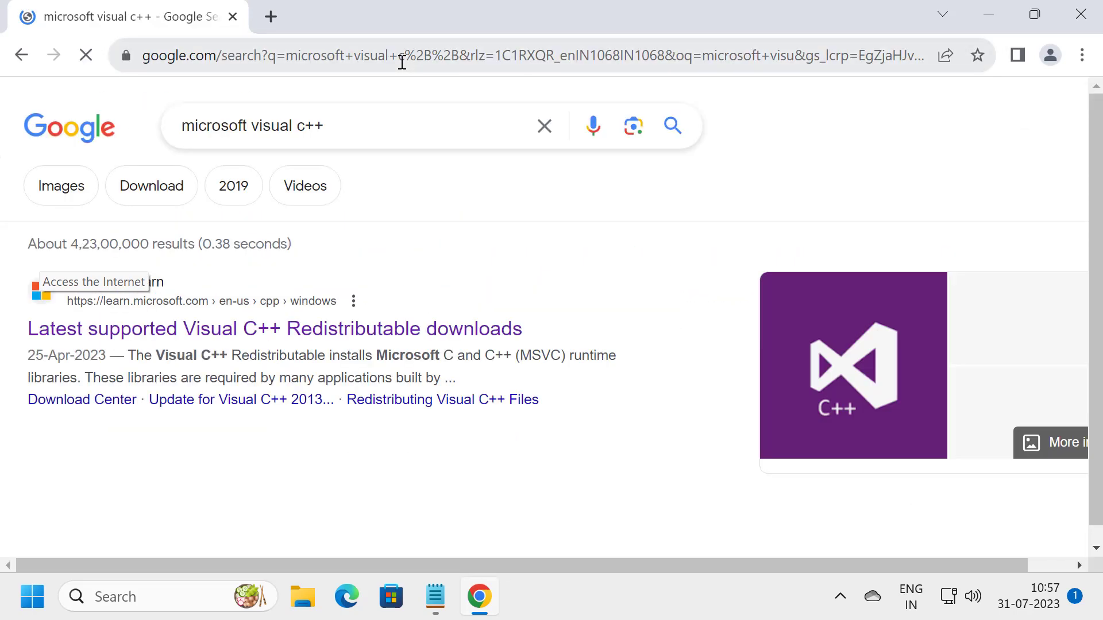
# - From Microsoft's latest supported page, download vc_redist.x86.exe and vc_redist.x64.exe
pyautogui.click(275, 329)
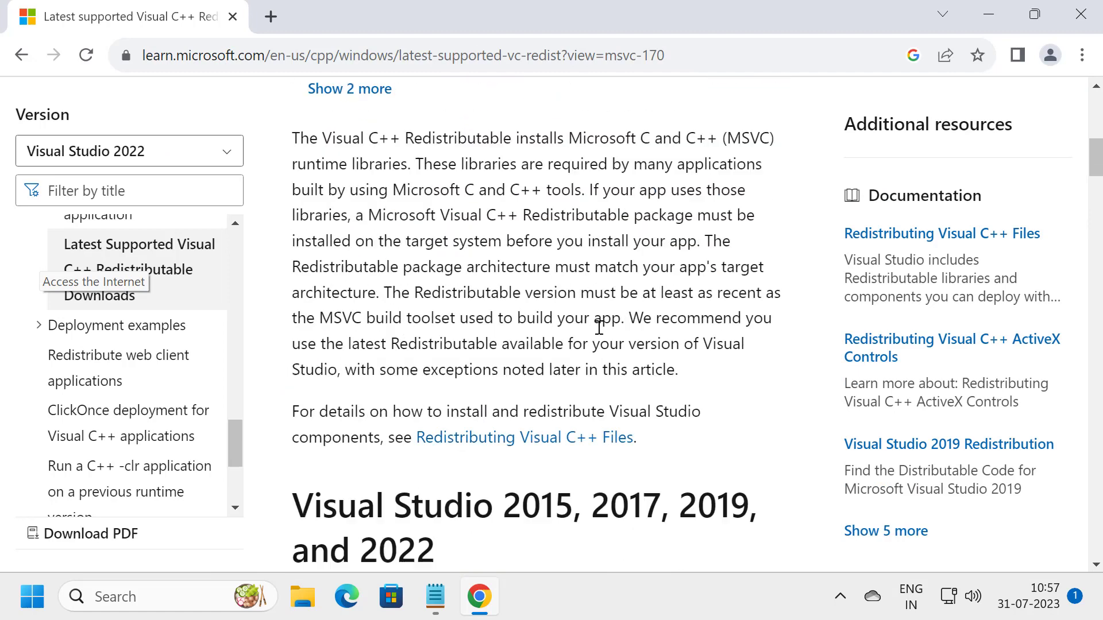
pyautogui.scroll(-3)
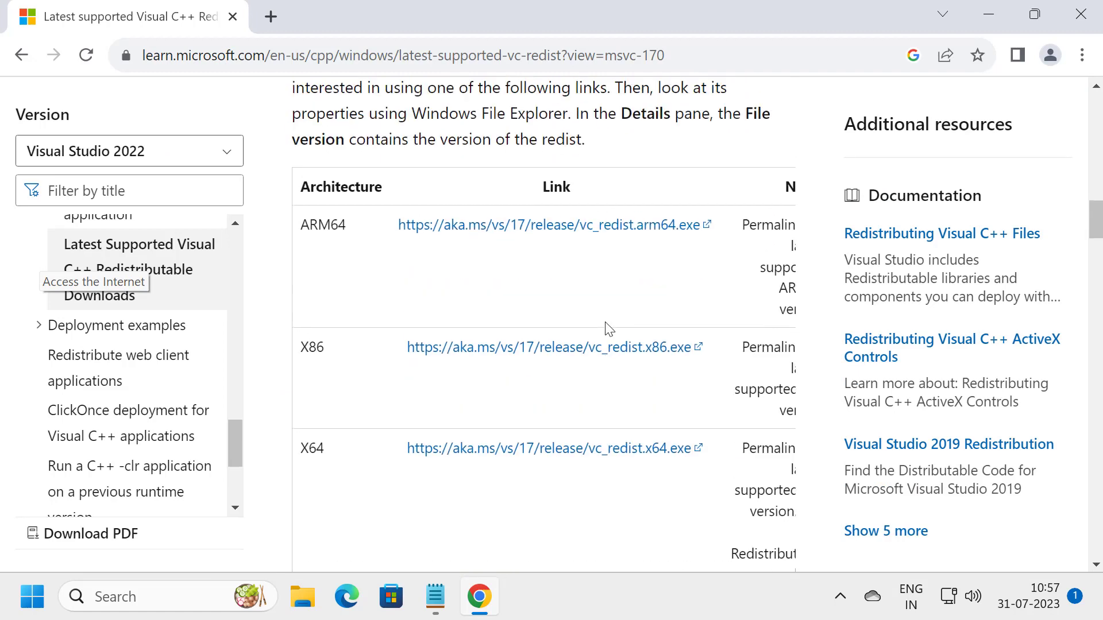
pyautogui.scroll(-3)
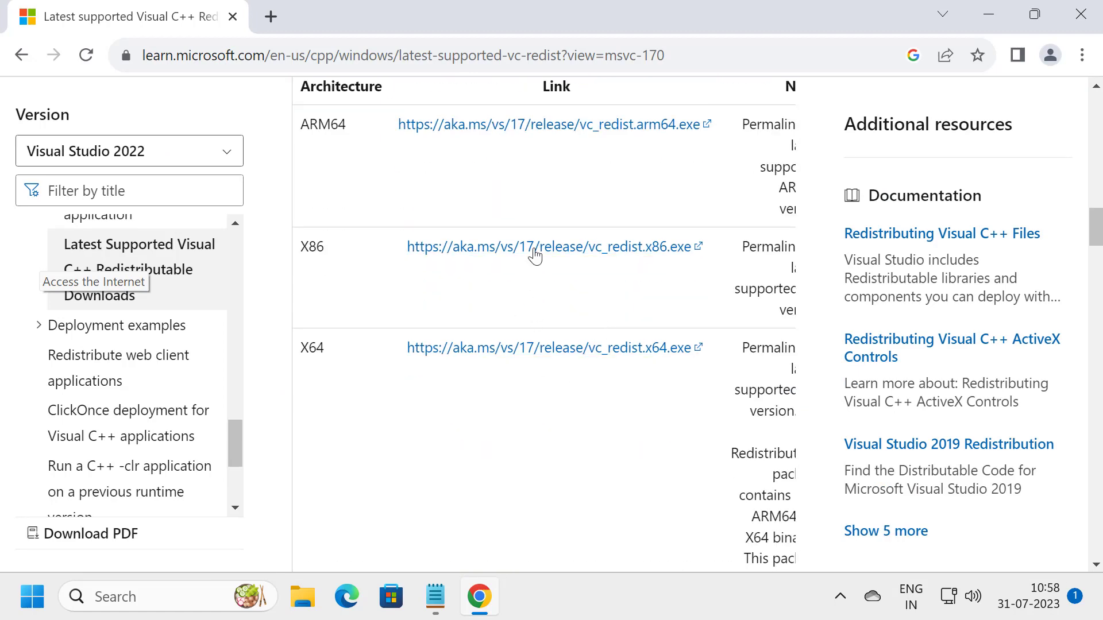
pyautogui.click(546, 246)
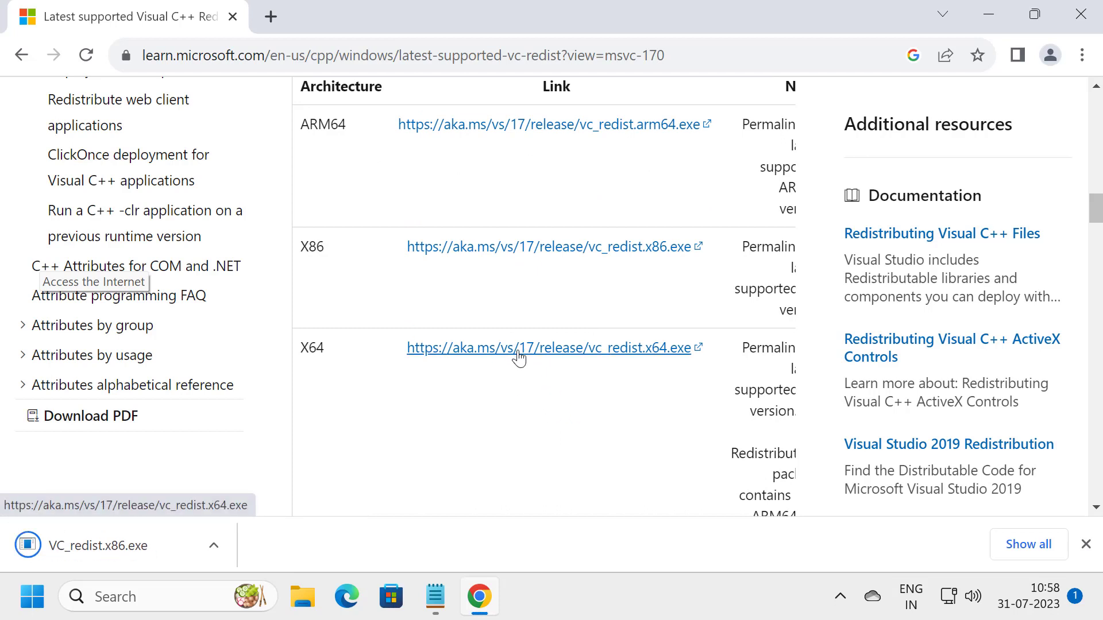
pyautogui.click(543, 347)
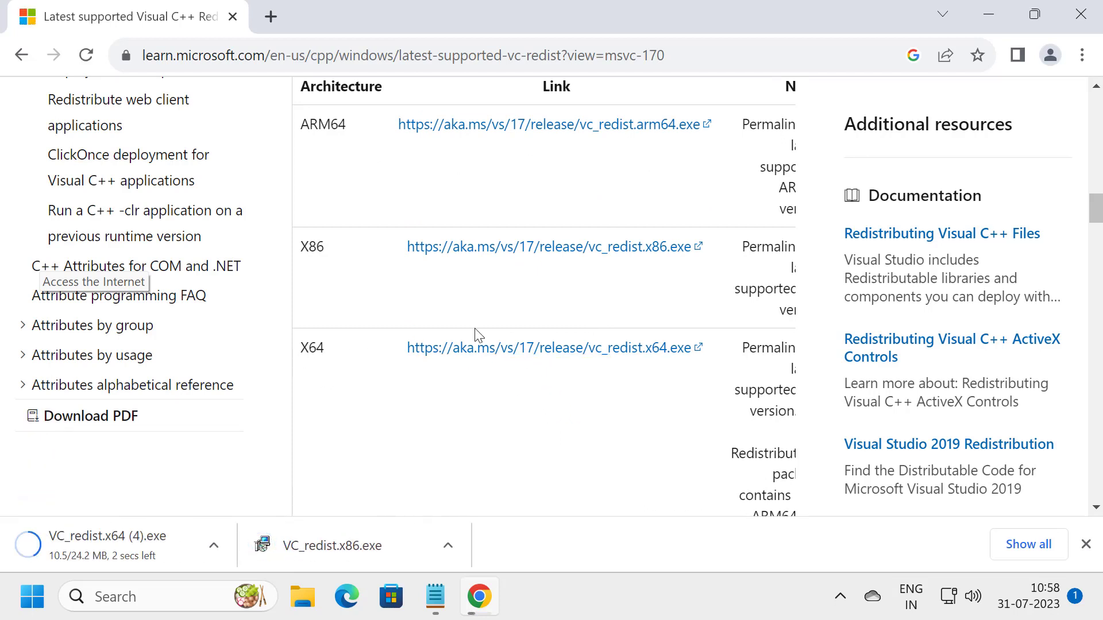
pyautogui.click(447, 546)
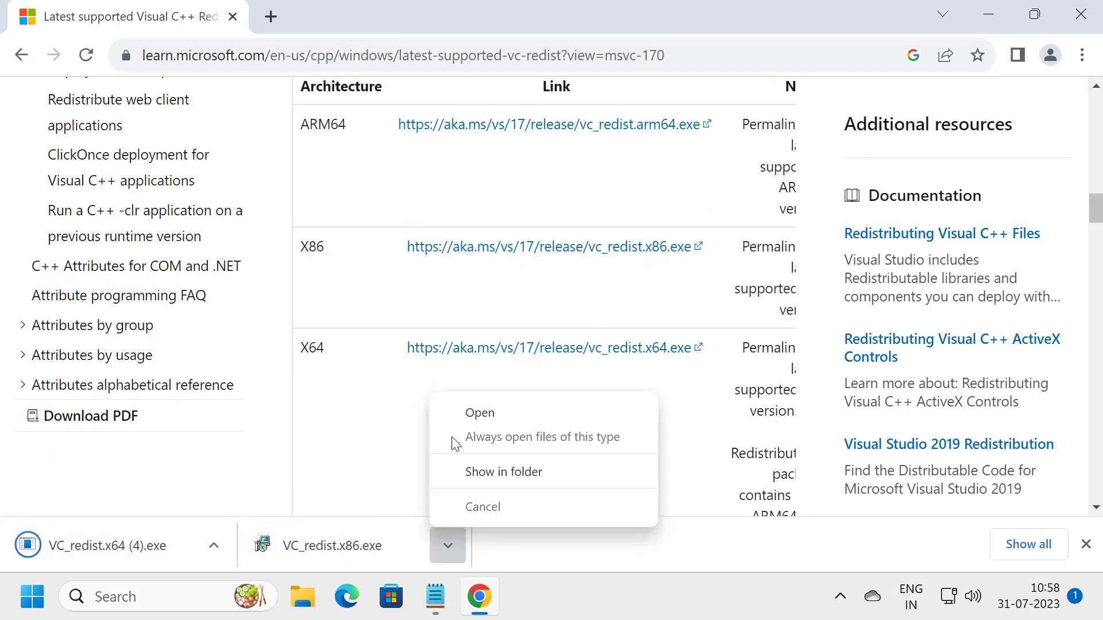
# - Install the x86 Visual C++ 2015-2022 Redistributable and close its finished setup
pyautogui.click(479, 413)
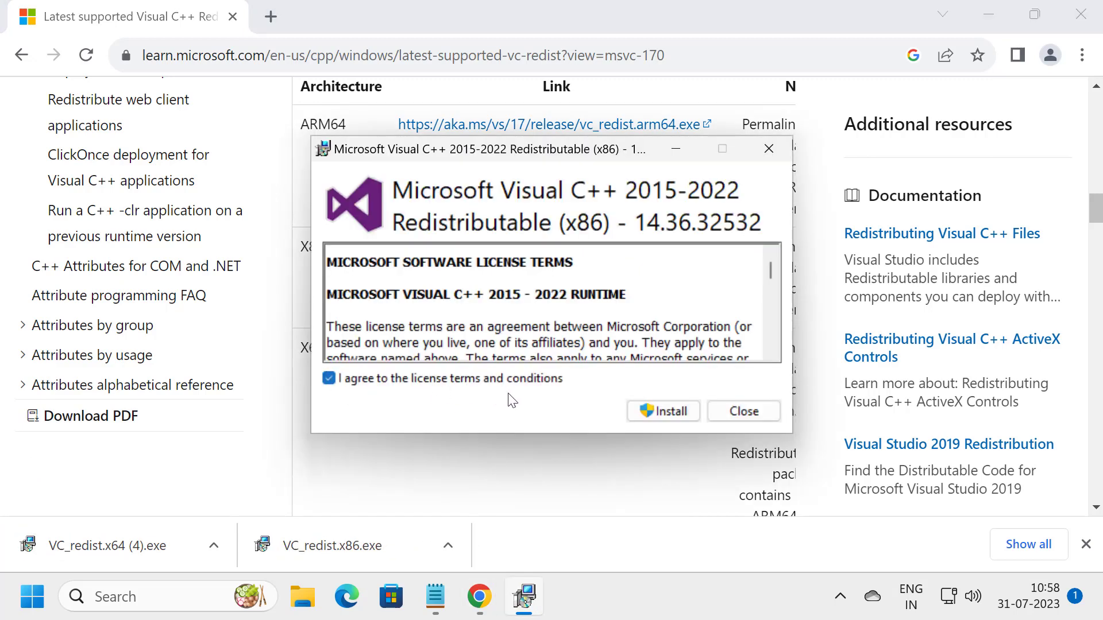
pyautogui.click(662, 411)
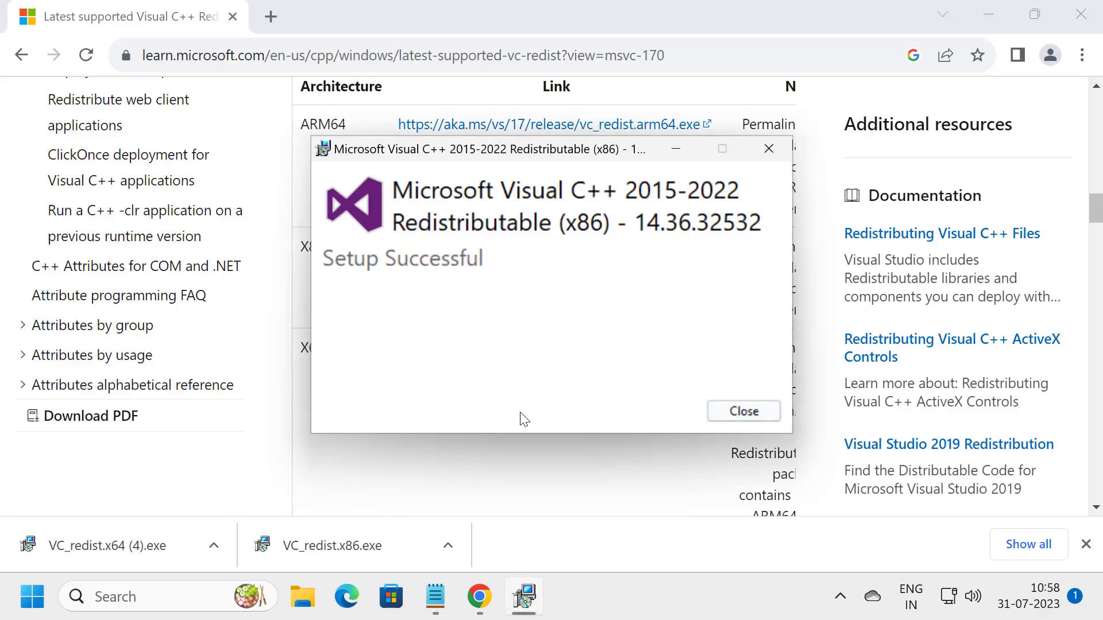
pyautogui.click(214, 545)
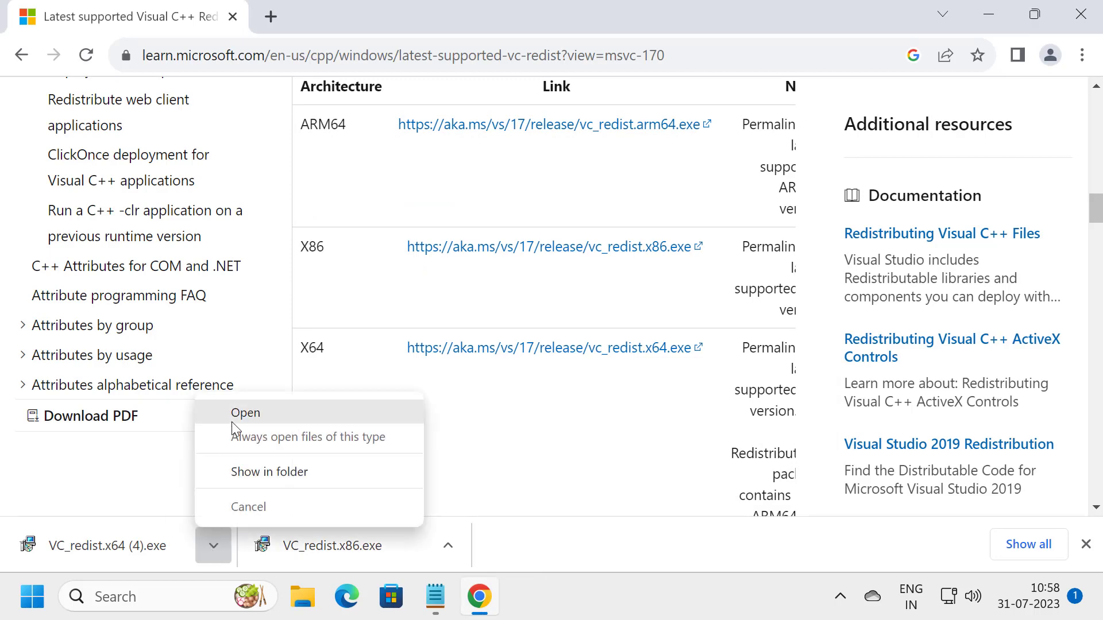
# - Install the x64 Visual C++ 2015-2022 Redistributable and exit the installer
pyautogui.click(246, 412)
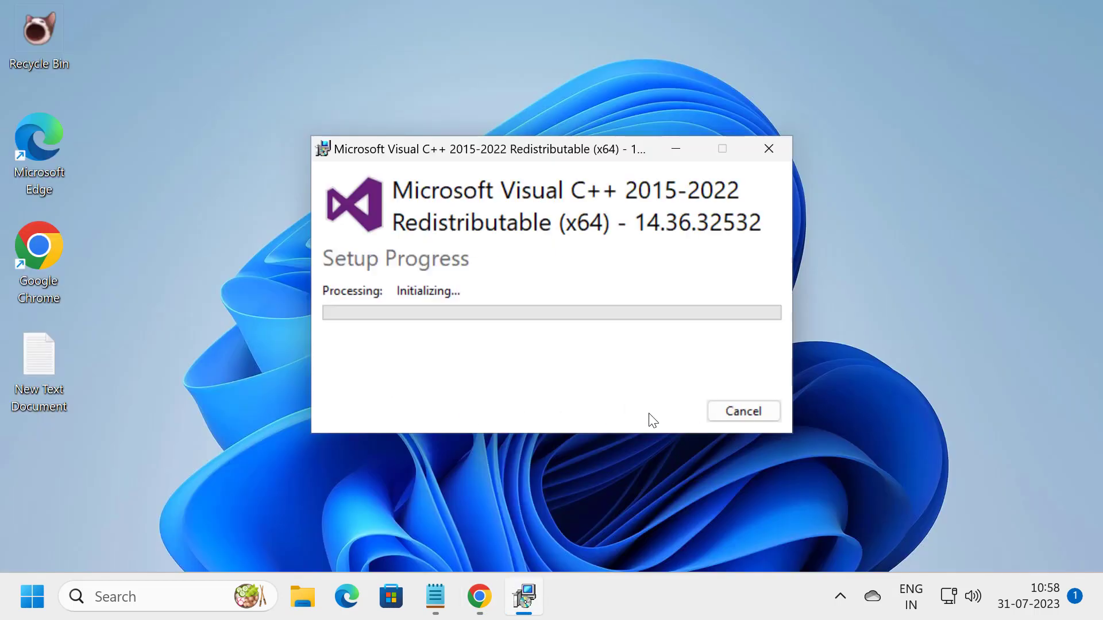
pyautogui.moveTo(515, 487)
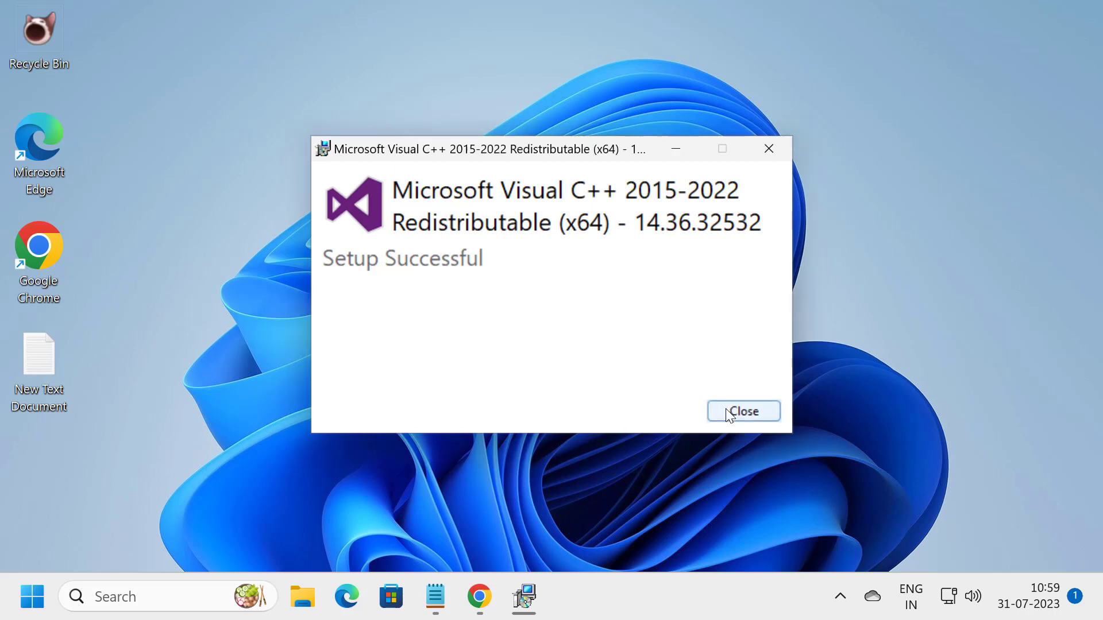
pyautogui.click(31, 596)
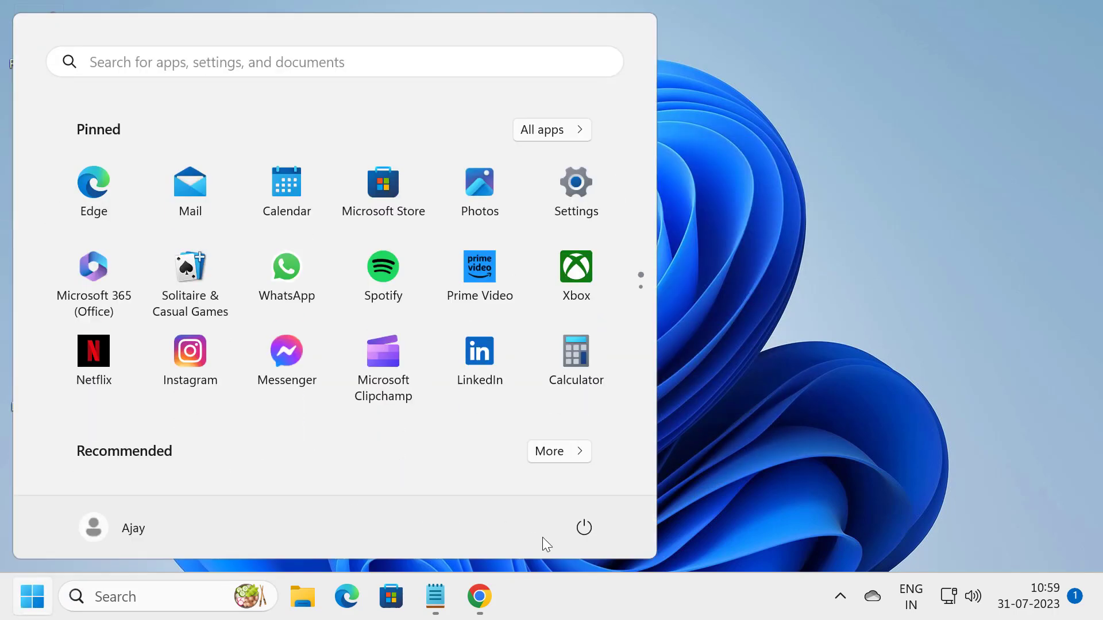
# - Dismiss the Start menu to return to an empty desktop
pyautogui.click(584, 527)
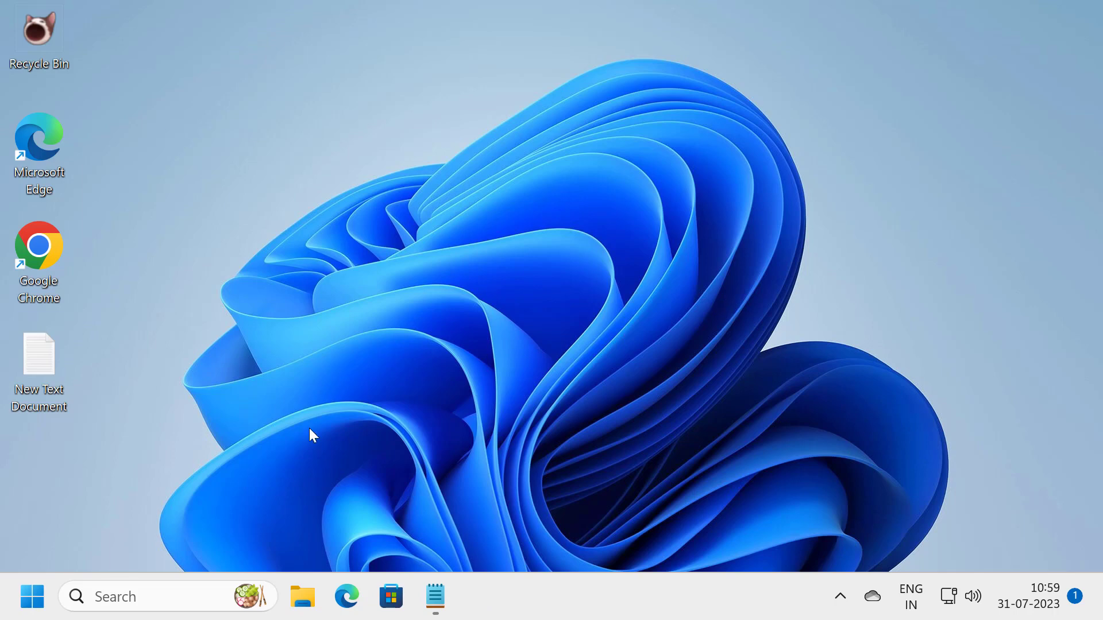
# - Search 'cmd' and launch Command Prompt as administrator
pyautogui.write('cm')
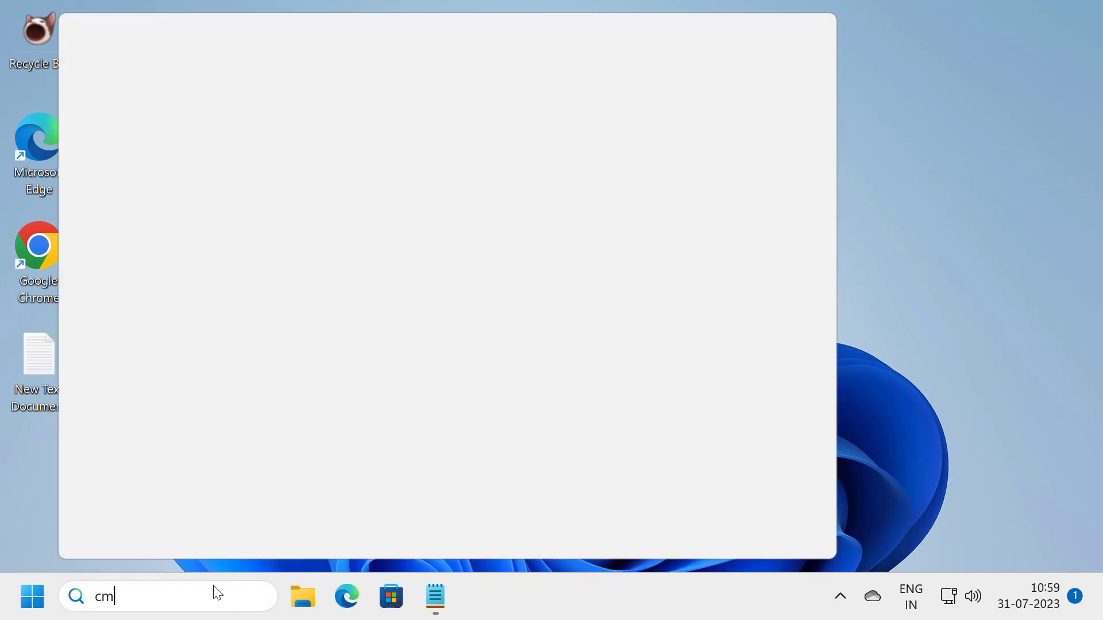
pyautogui.write('d')
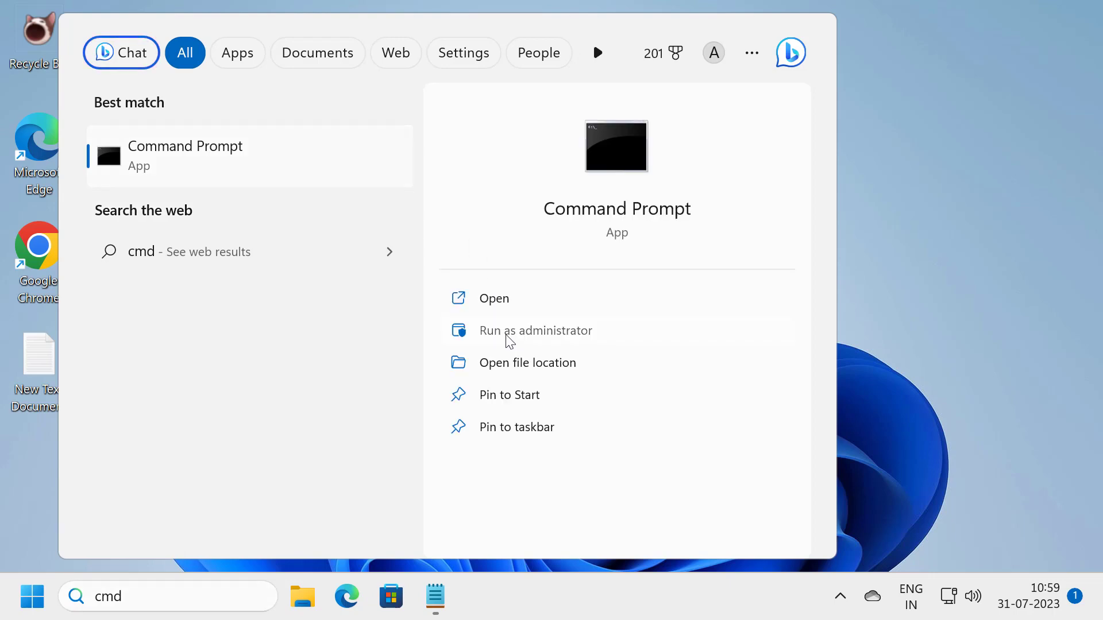
pyautogui.click(536, 330)
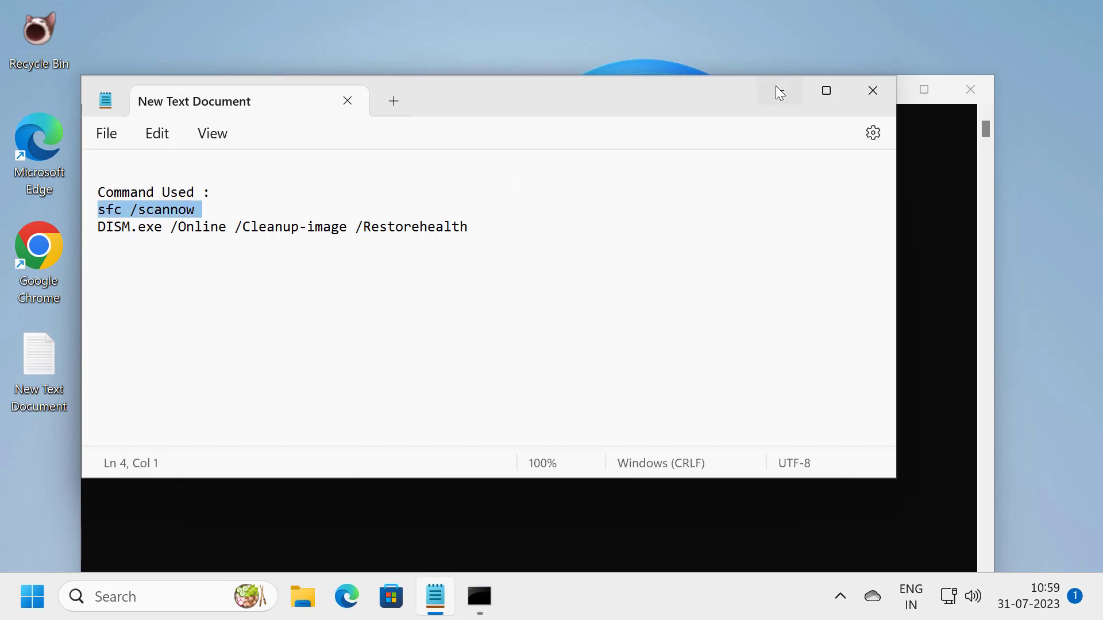
# - Run sfc /scannow to completion with no integrity violations, then bring the notes back
pyautogui.click(477, 596)
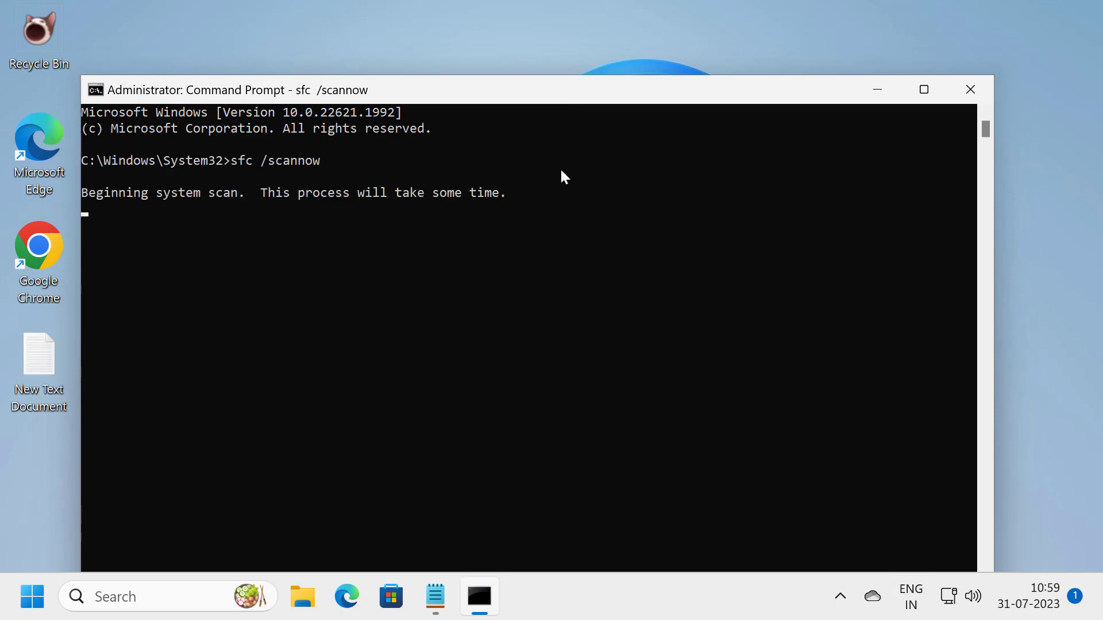
pyautogui.moveTo(490, 278)
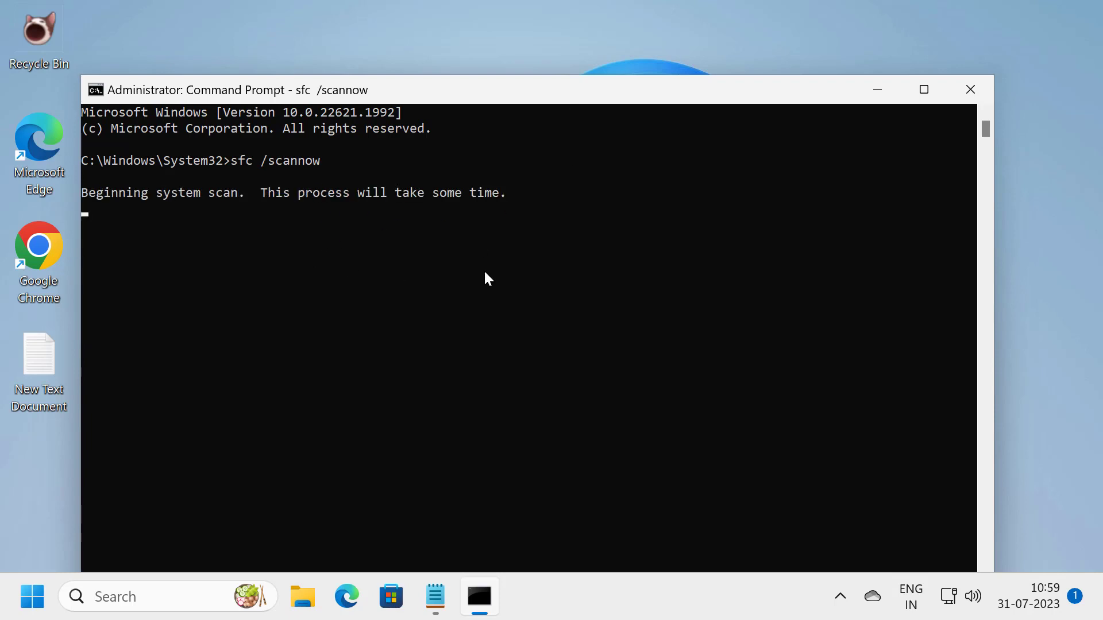
pyautogui.moveTo(280, 212)
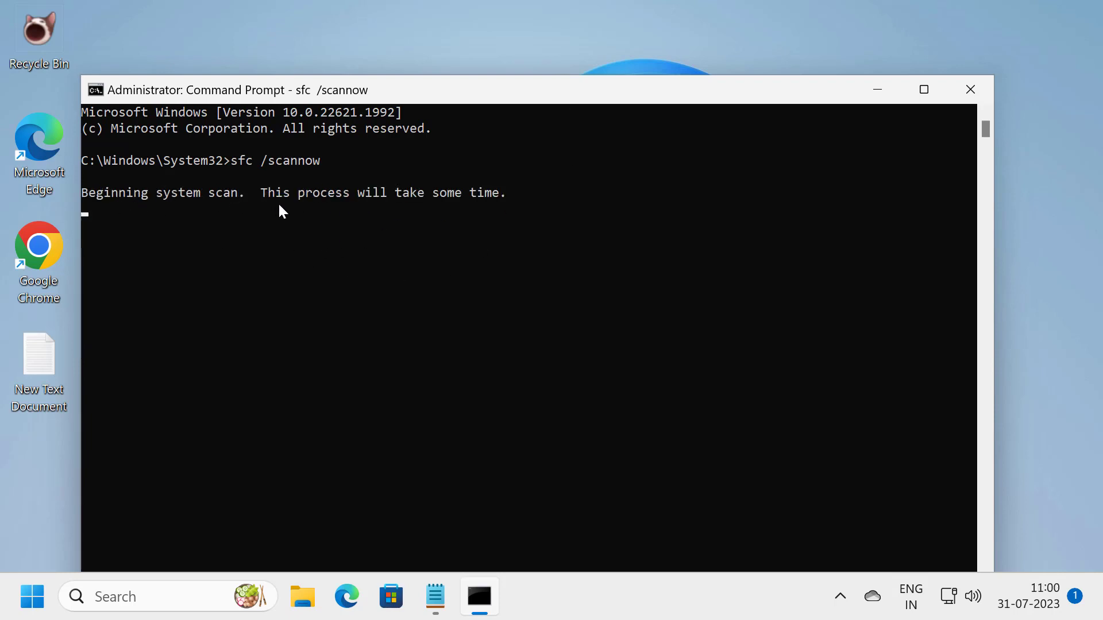
pyautogui.moveTo(462, 294)
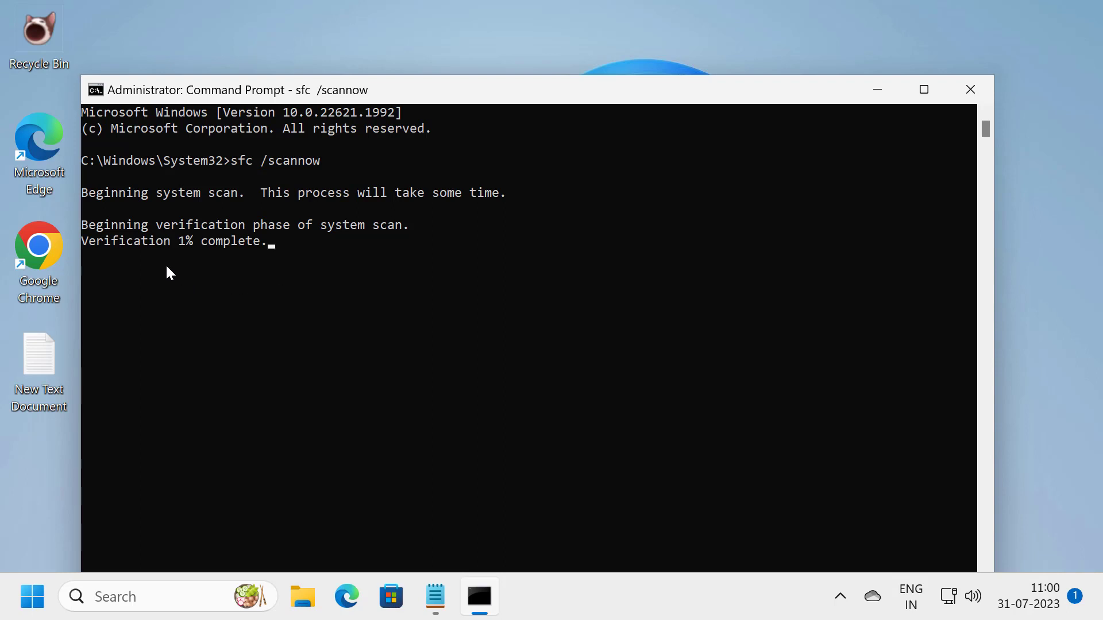
pyautogui.moveTo(208, 260)
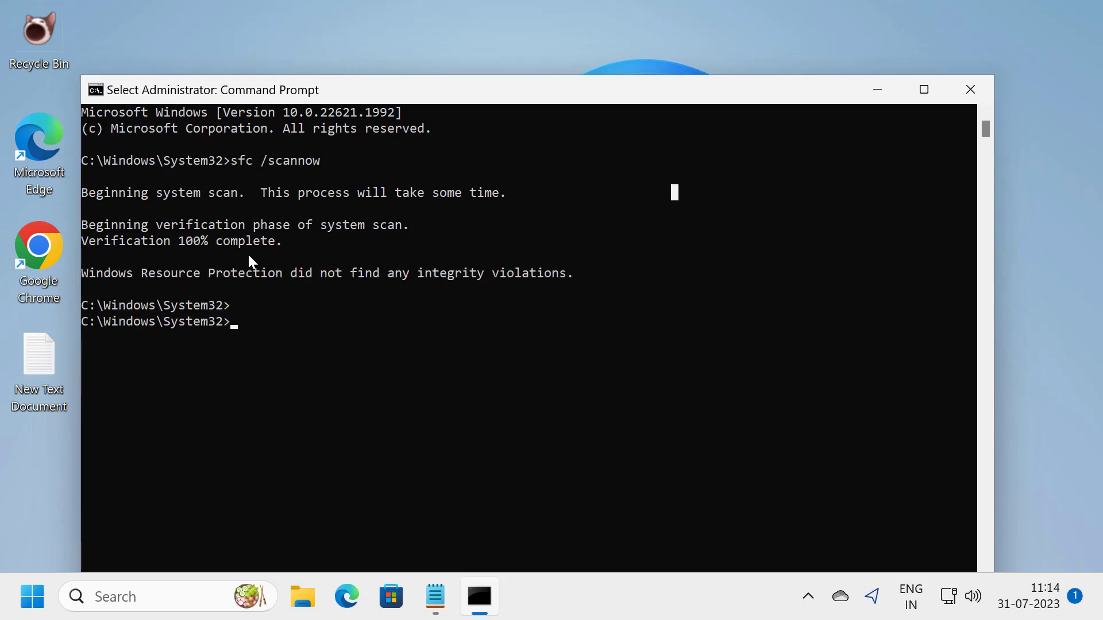
pyautogui.moveTo(433, 526)
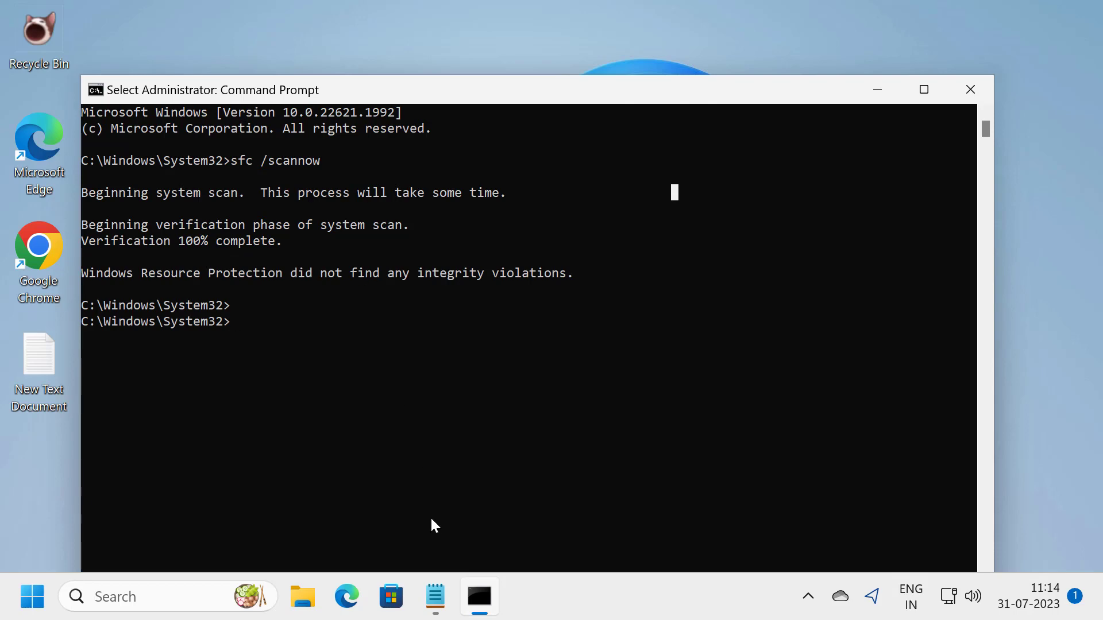
pyautogui.click(435, 596)
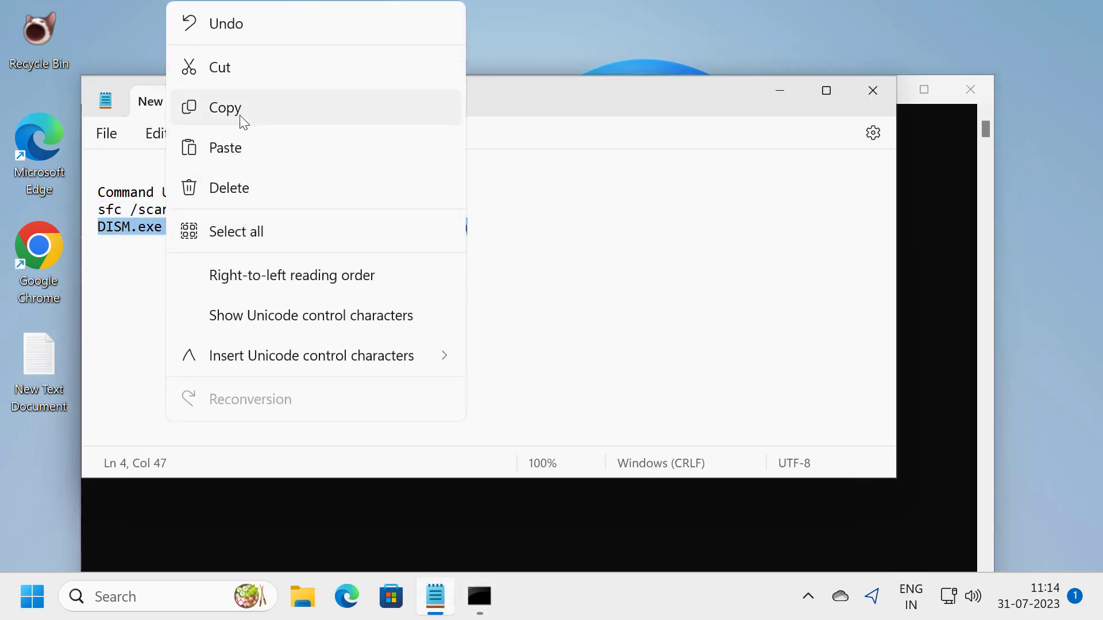
# - Copy and run DISM.exe /Online /Cleanup-image /Restorehealth in Command Prompt
pyautogui.click(479, 597)
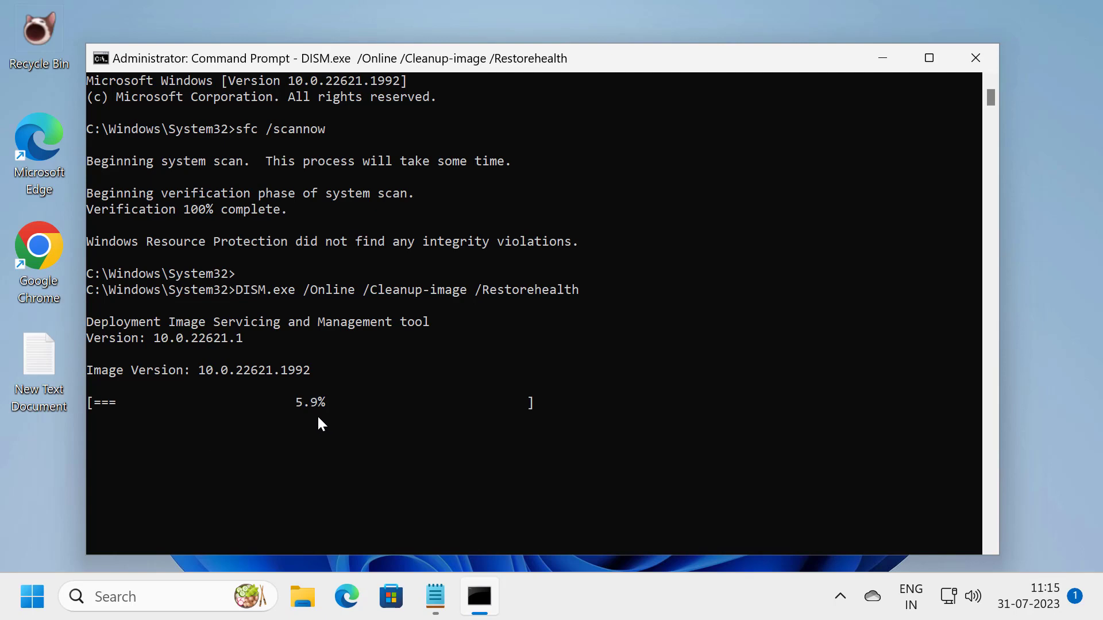
pyautogui.moveTo(490, 438)
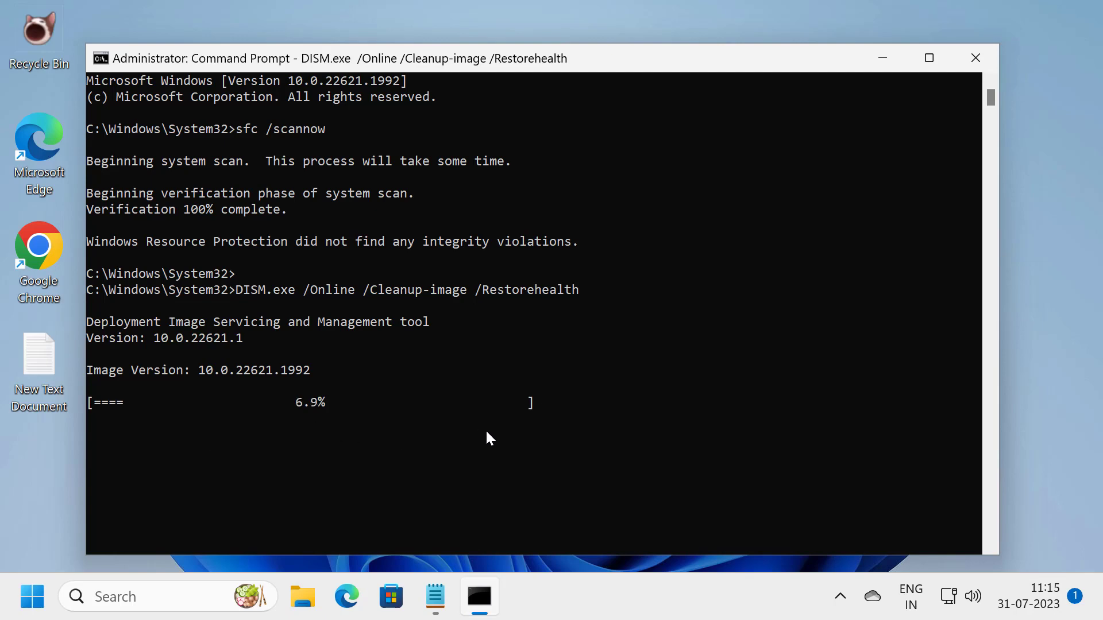
pyautogui.moveTo(643, 471)
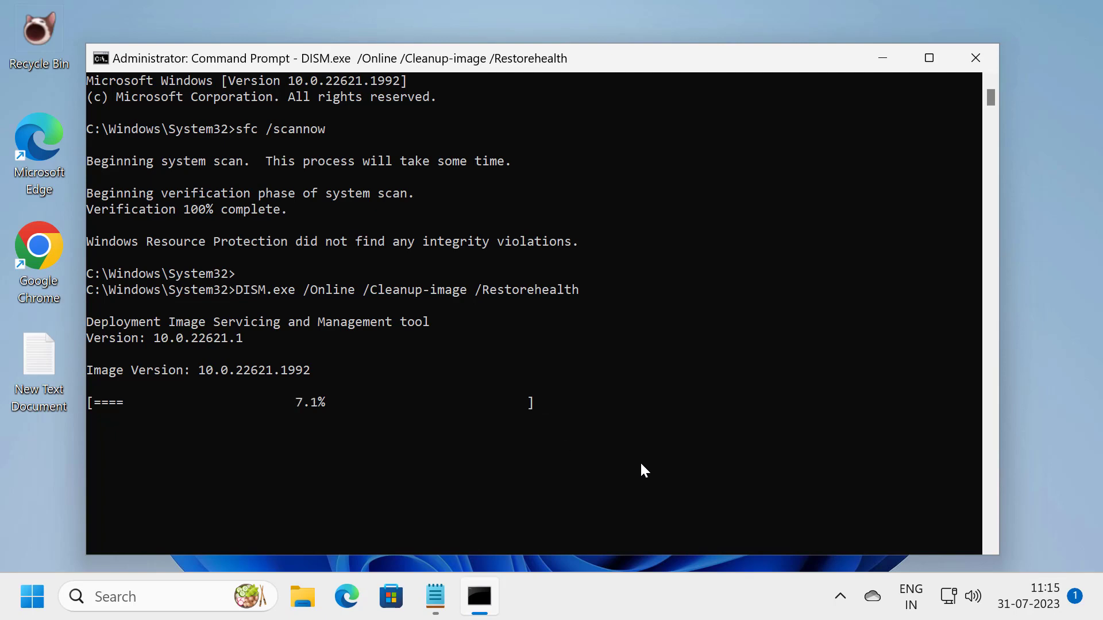